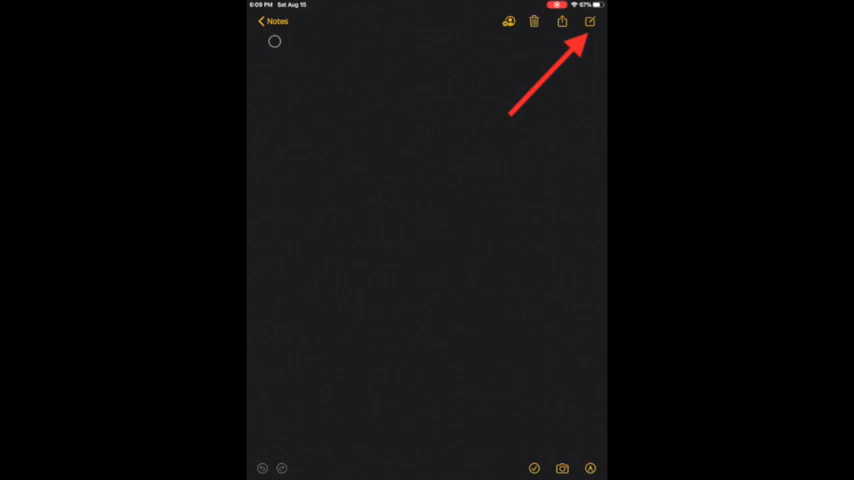
Create a new blank note and bring up the camera-content choices for it.
left_click(588, 20)
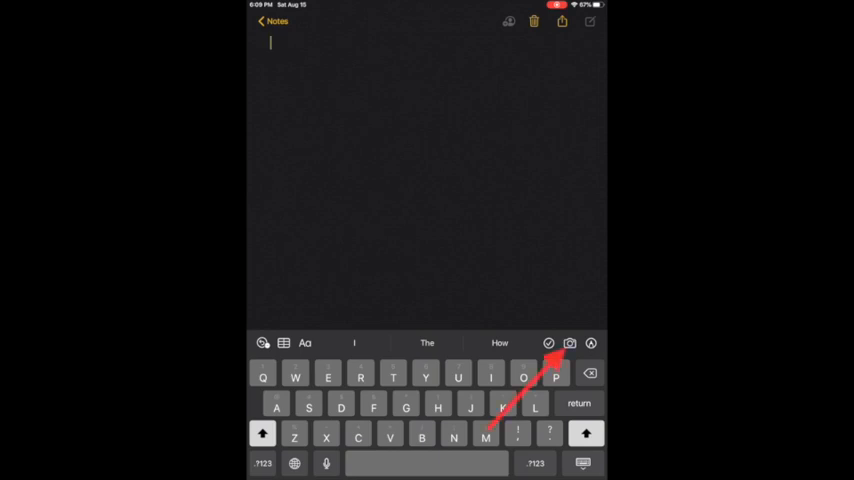
left_click(568, 344)
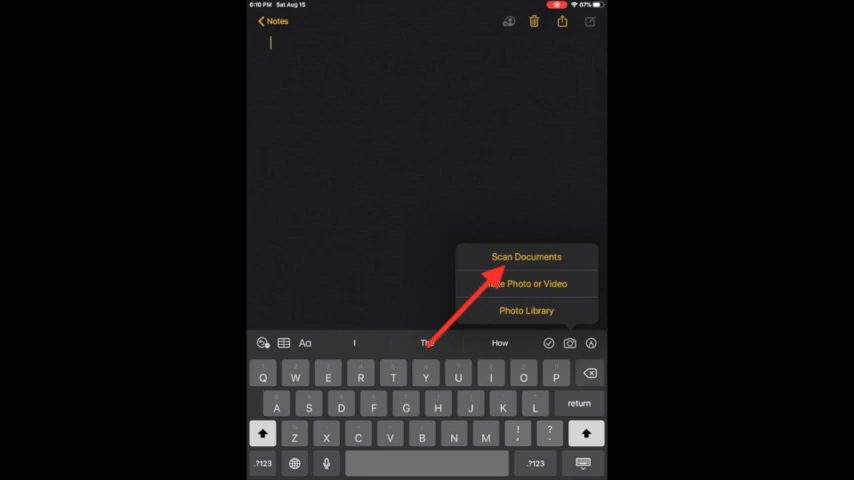
Capture the printed worksheet with Scan Documents and keep the scan in the note.
left_click(528, 256)
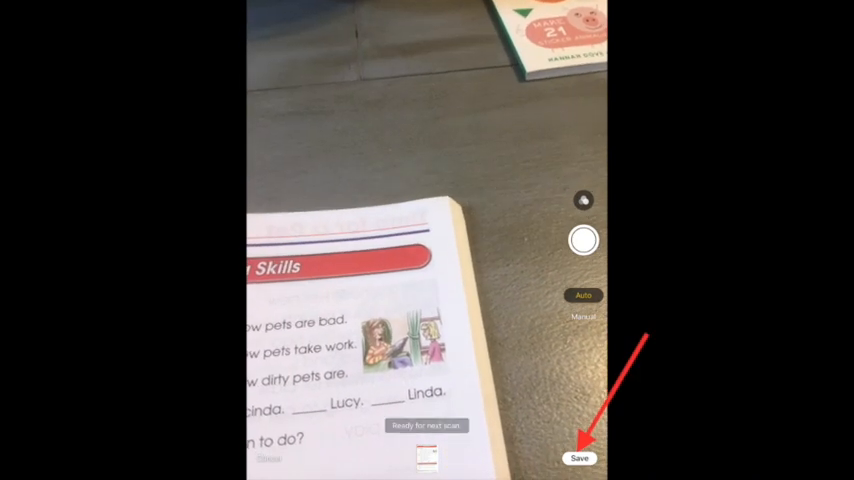
left_click(580, 458)
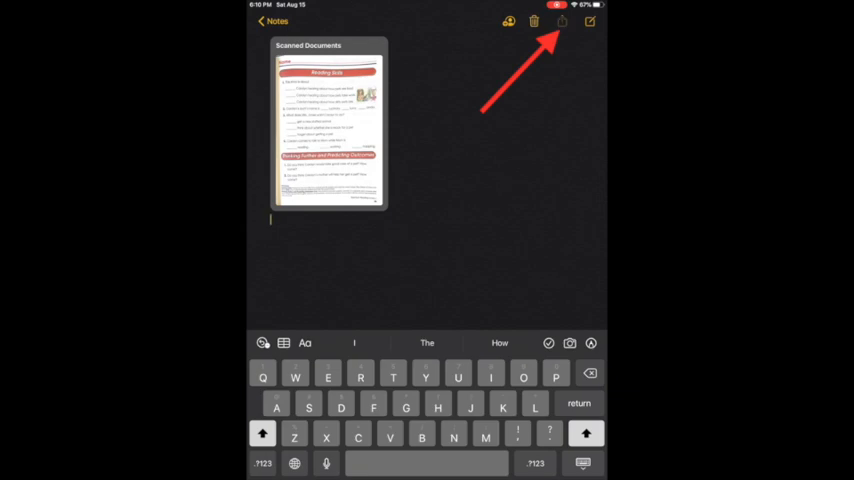
Share the note and choose Copy to Schoology from the apps list.
left_click(560, 20)
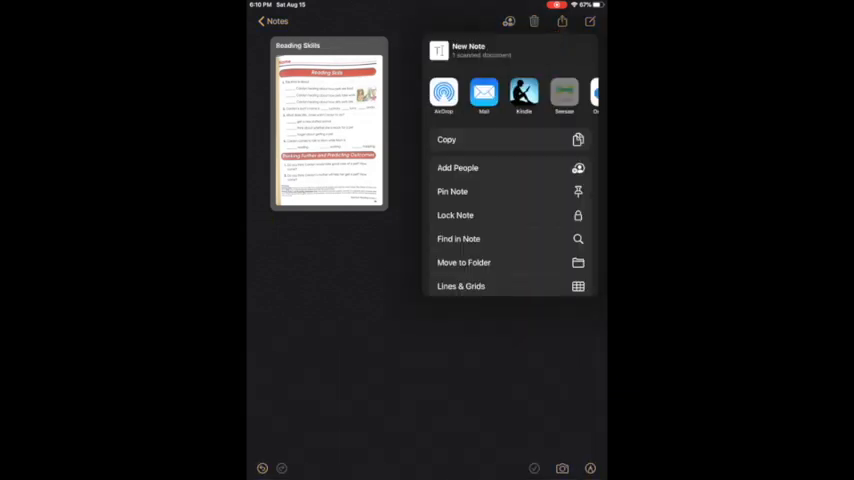
scroll("left", 3)
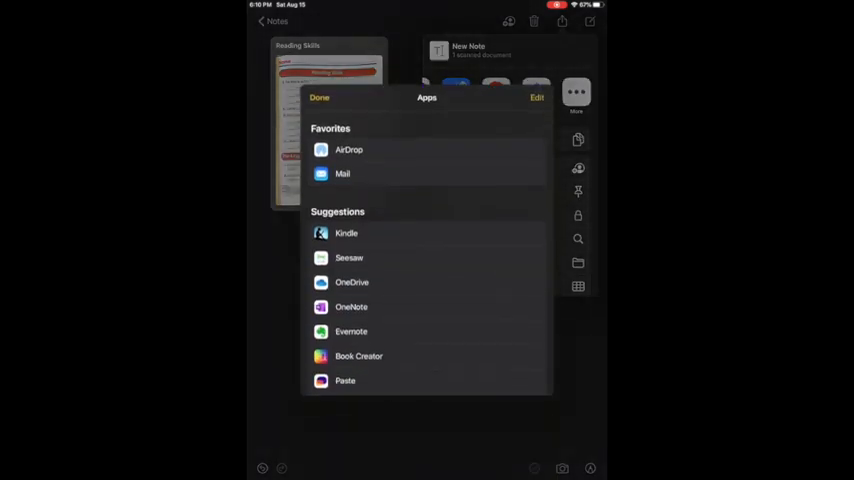
scroll("down", 3)
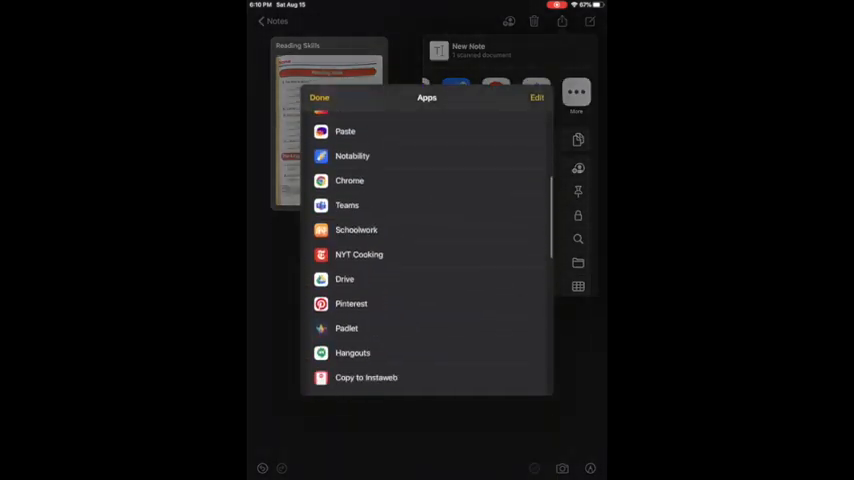
scroll("down", 3)
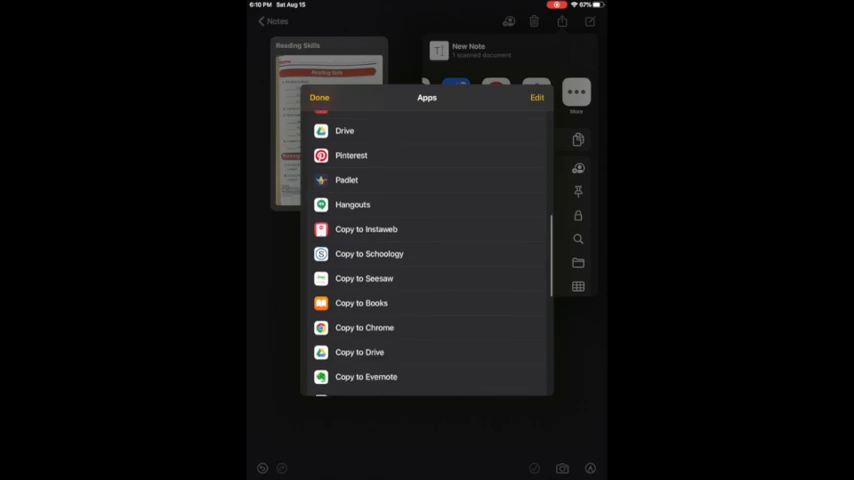
left_click(368, 252)
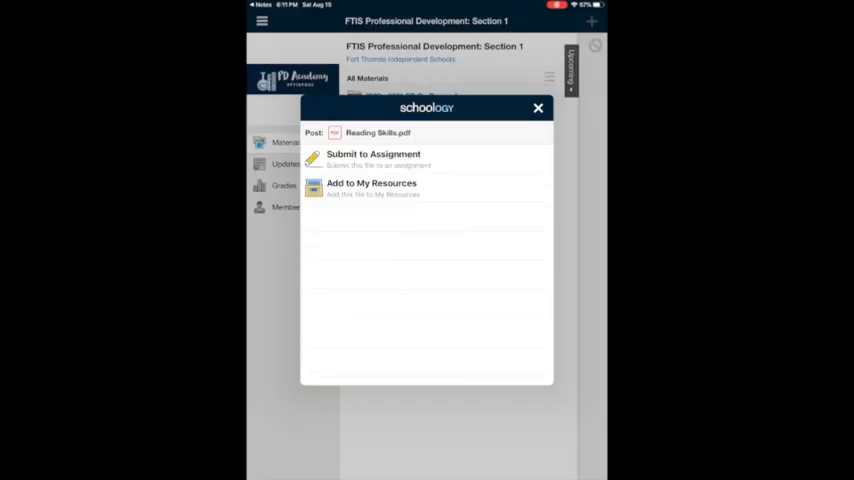
Submit Reading Skills.pdf to the Upload a PDF assignment in FTIS Professional Development and confirm the upload.
left_click(372, 152)
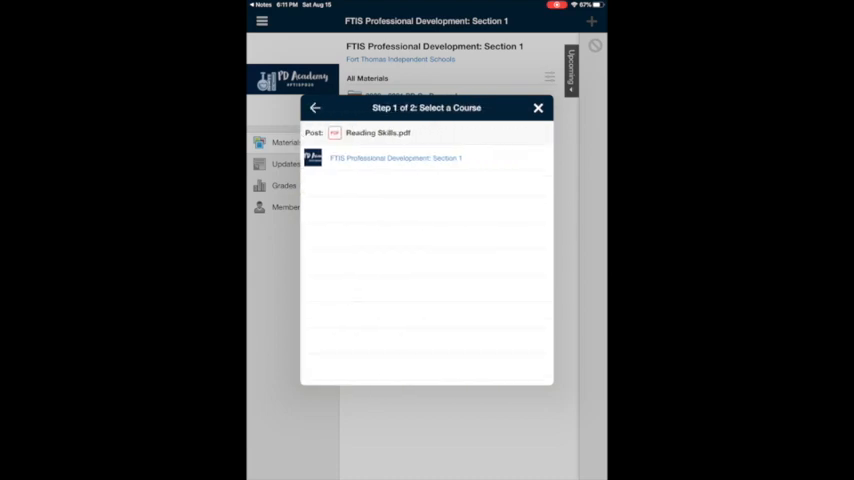
left_click(396, 158)
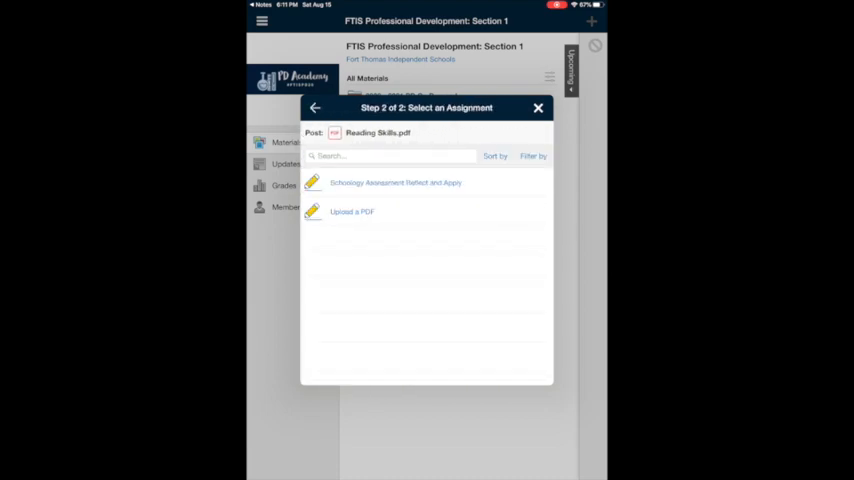
left_click(352, 212)
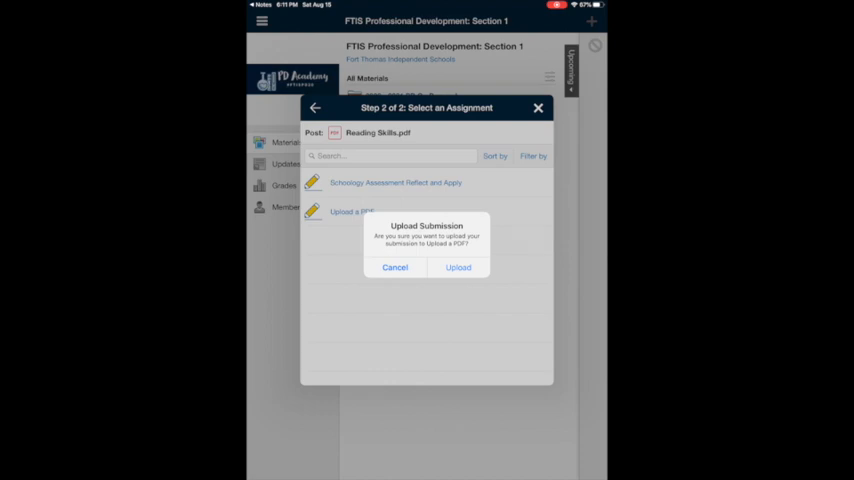
left_click(458, 268)
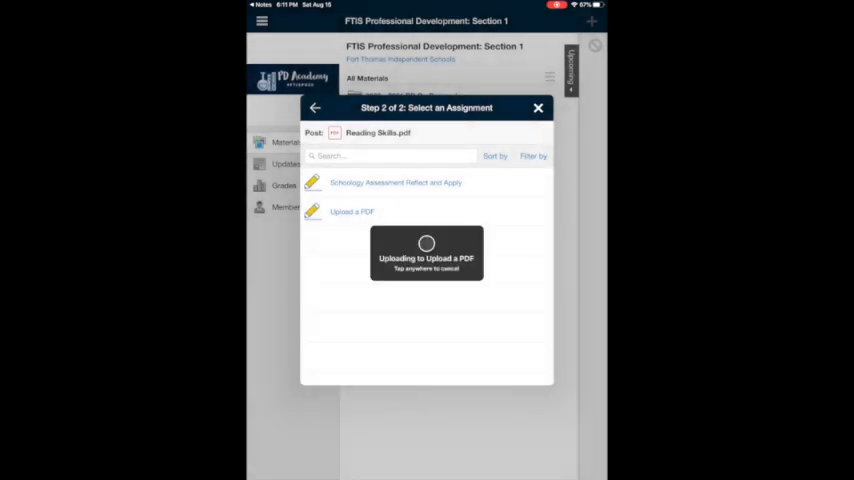